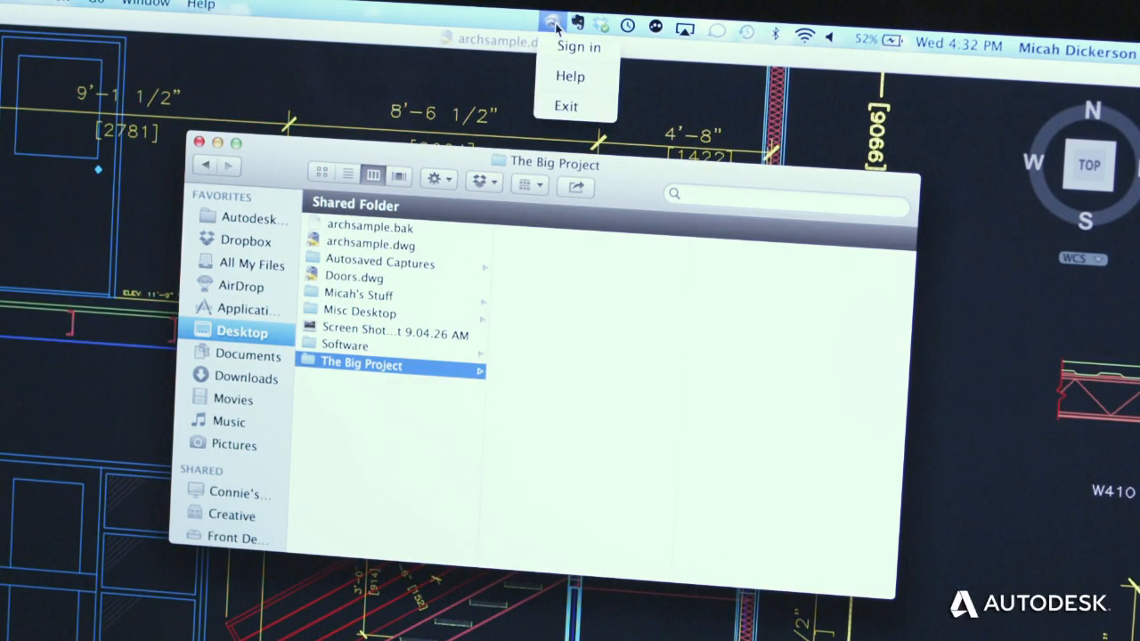
Open the Autodesk 360 drive in Finder via the Connect menu, then return to the architectural drawing.
click(578, 46)
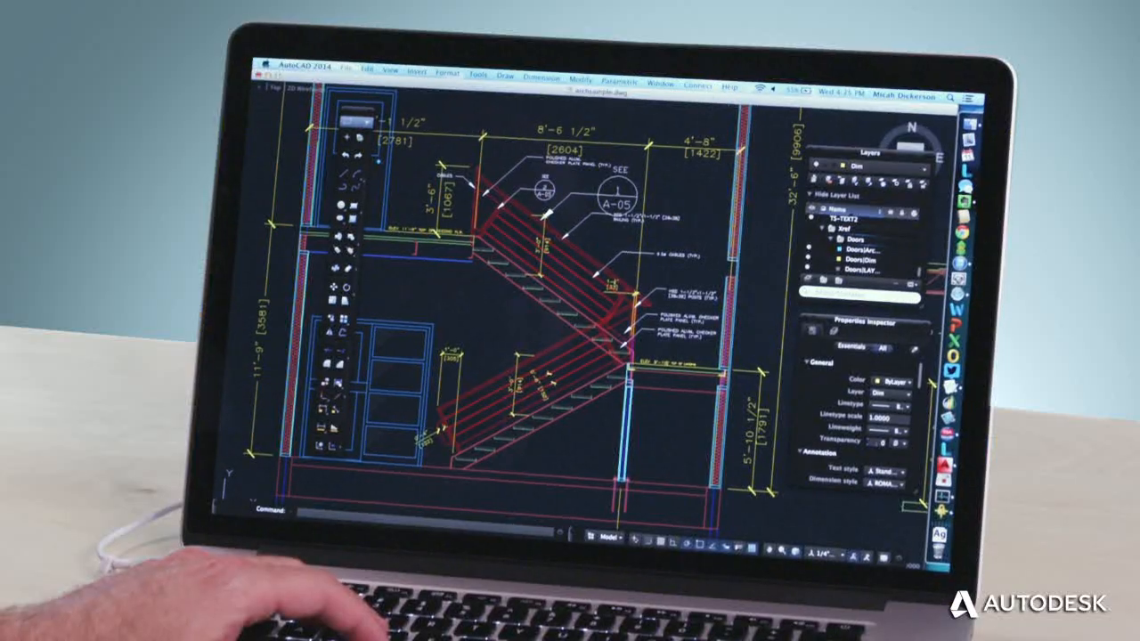
click(697, 84)
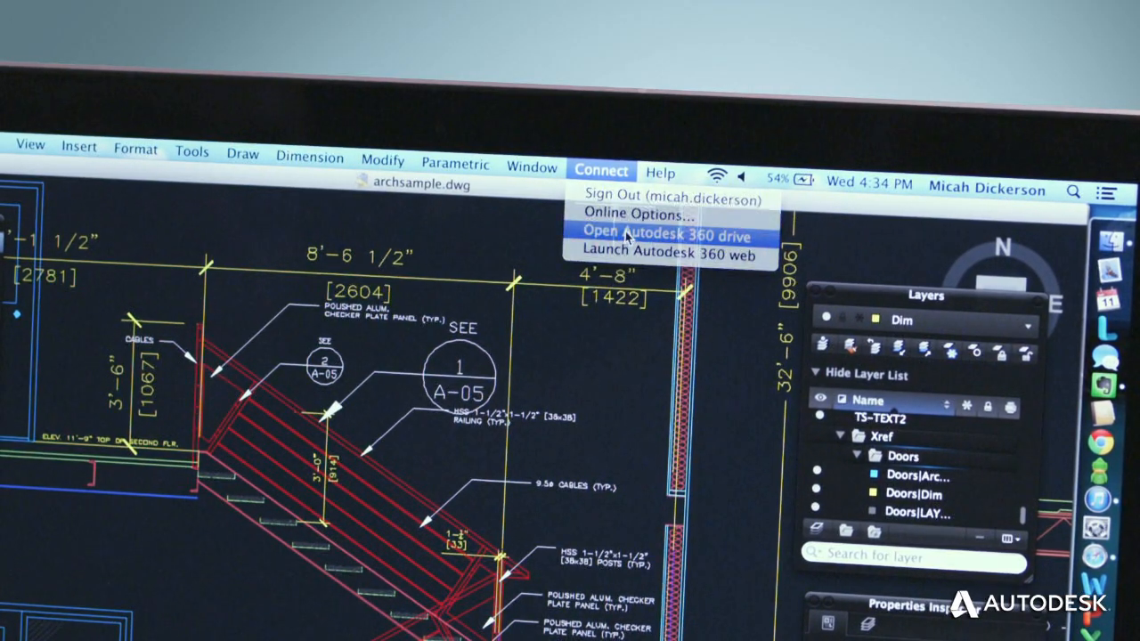
click(663, 236)
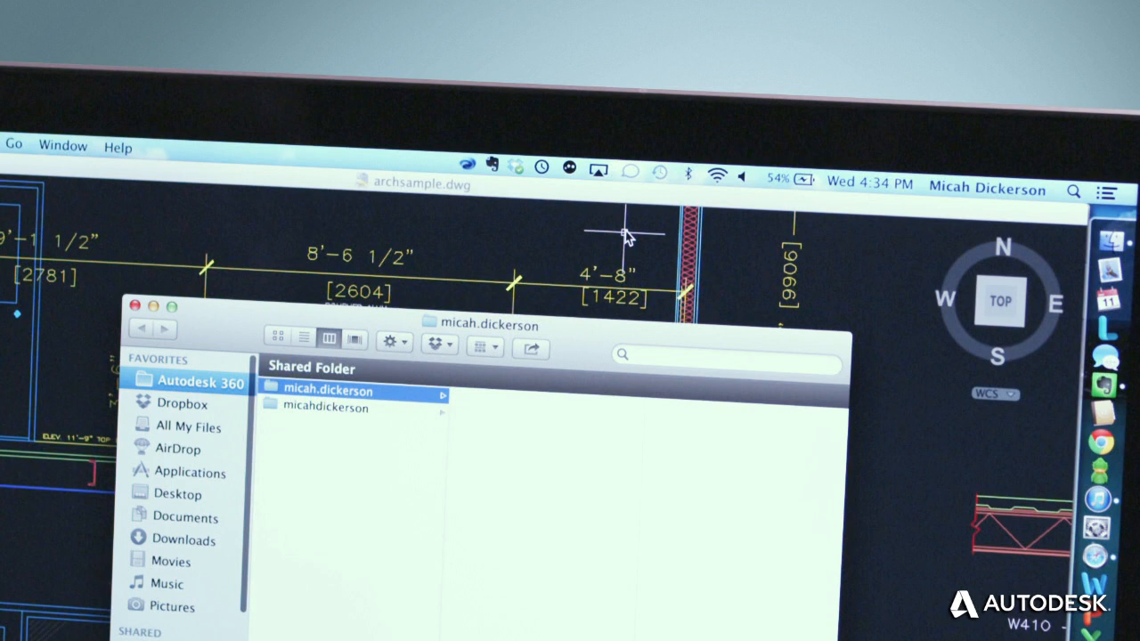
click(272, 136)
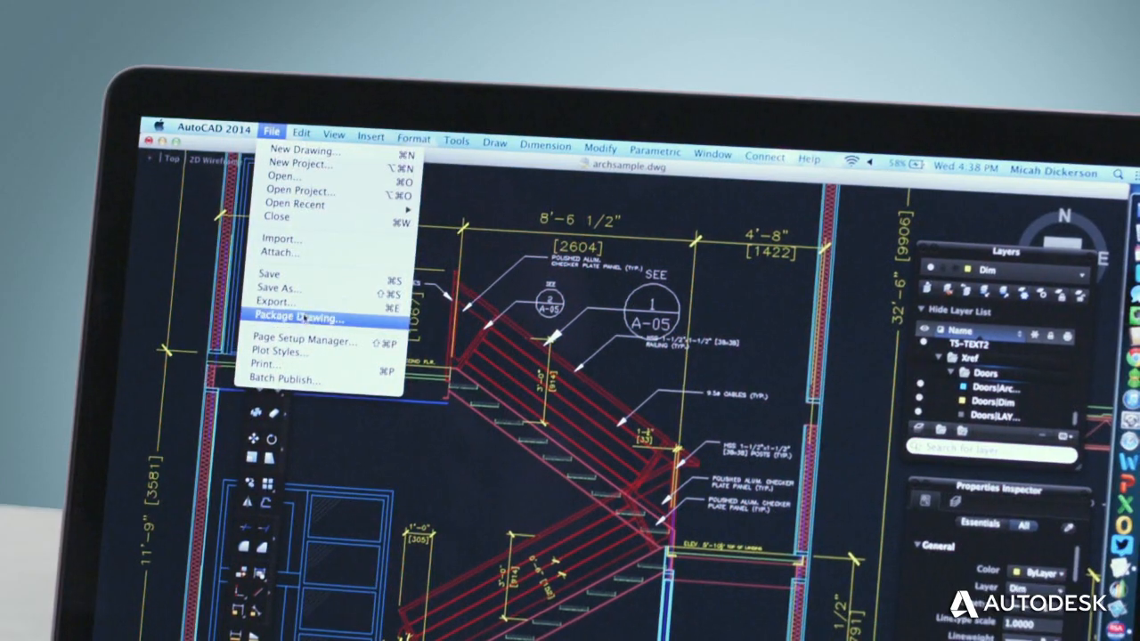
Start Package Drawing and review the zip package settings.
click(307, 319)
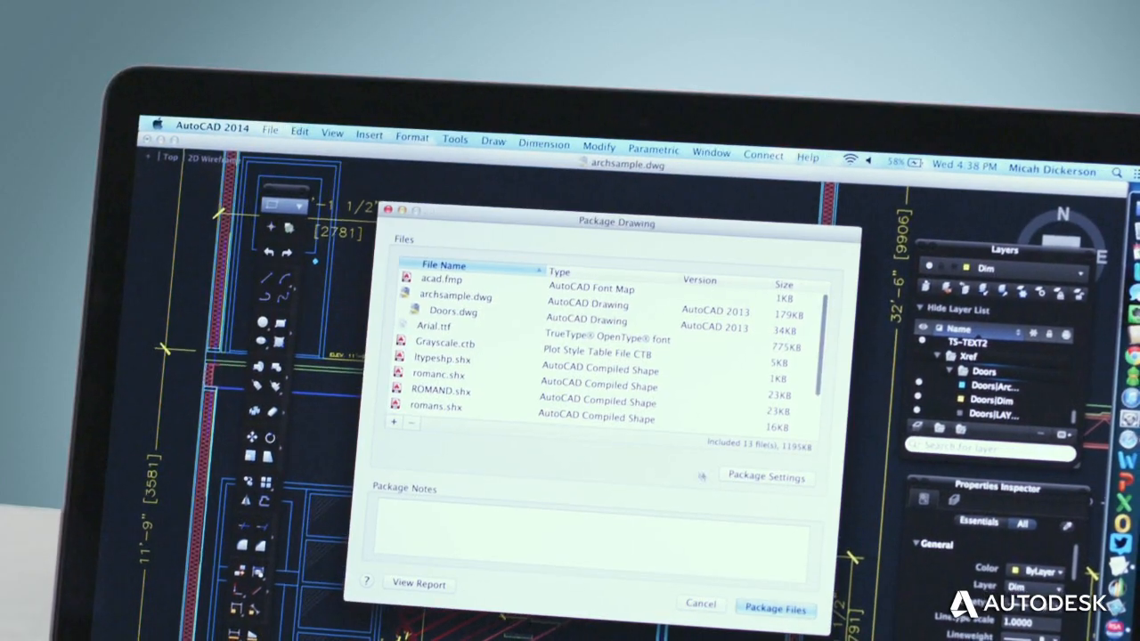
click(766, 476)
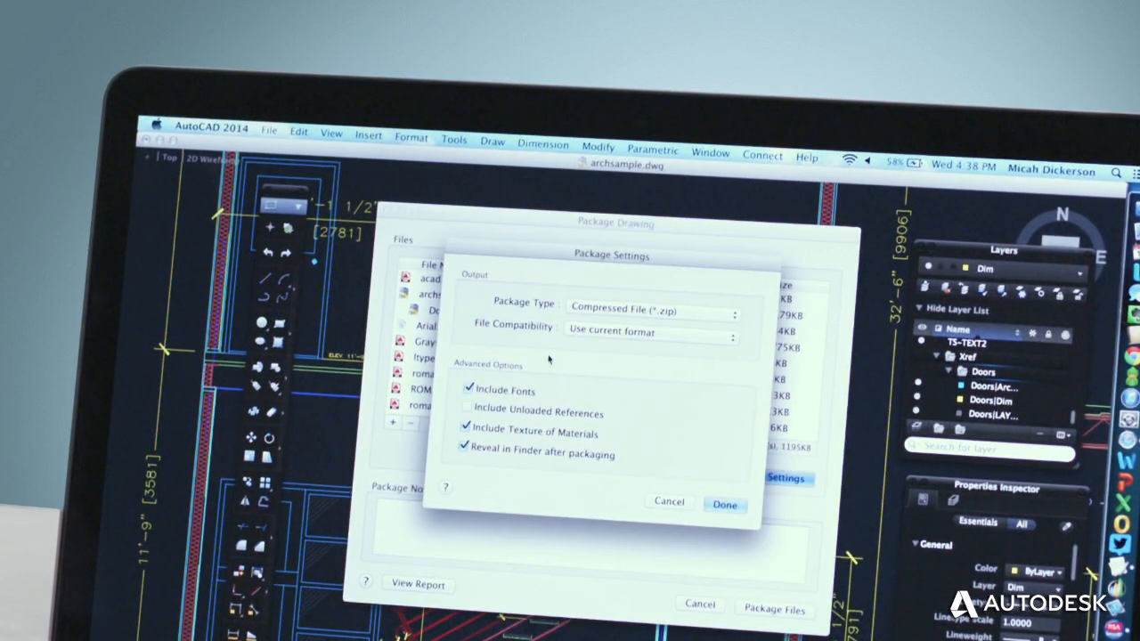
click(724, 504)
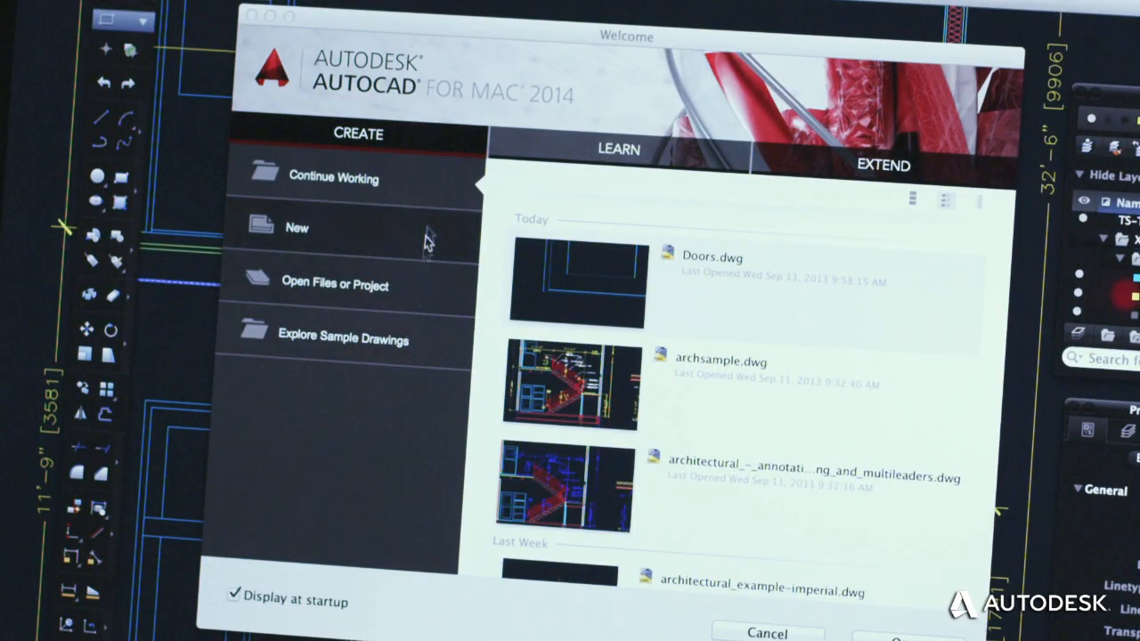
mouse_move(788, 171)
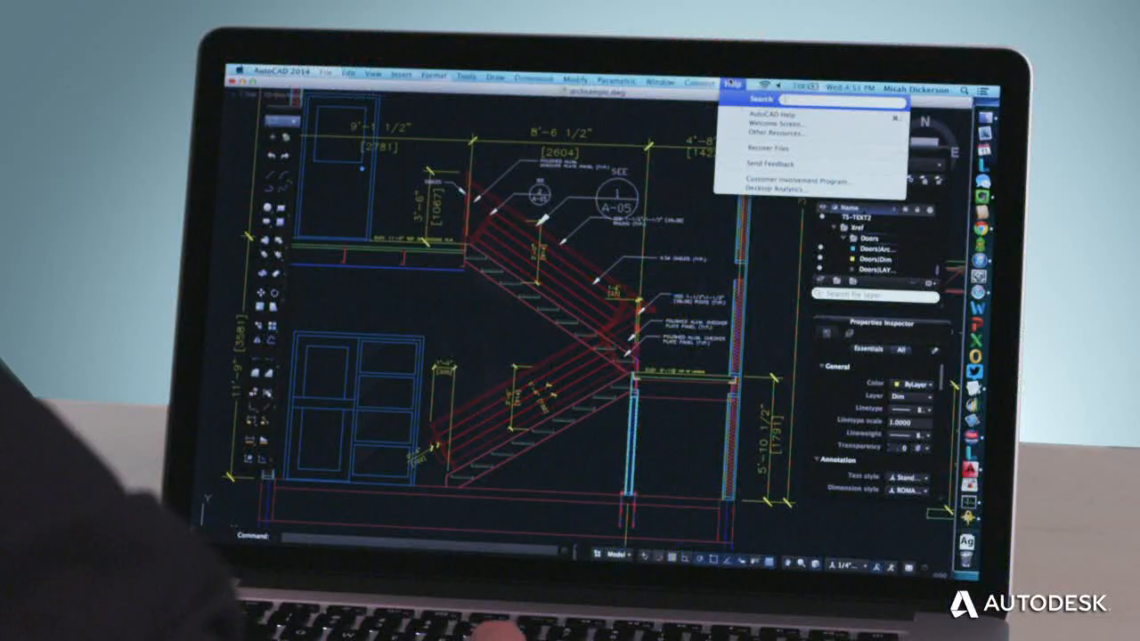
Open online AutoCAD Help, then print settings for archsample.dwg on US Letter, fit to paper.
click(770, 112)
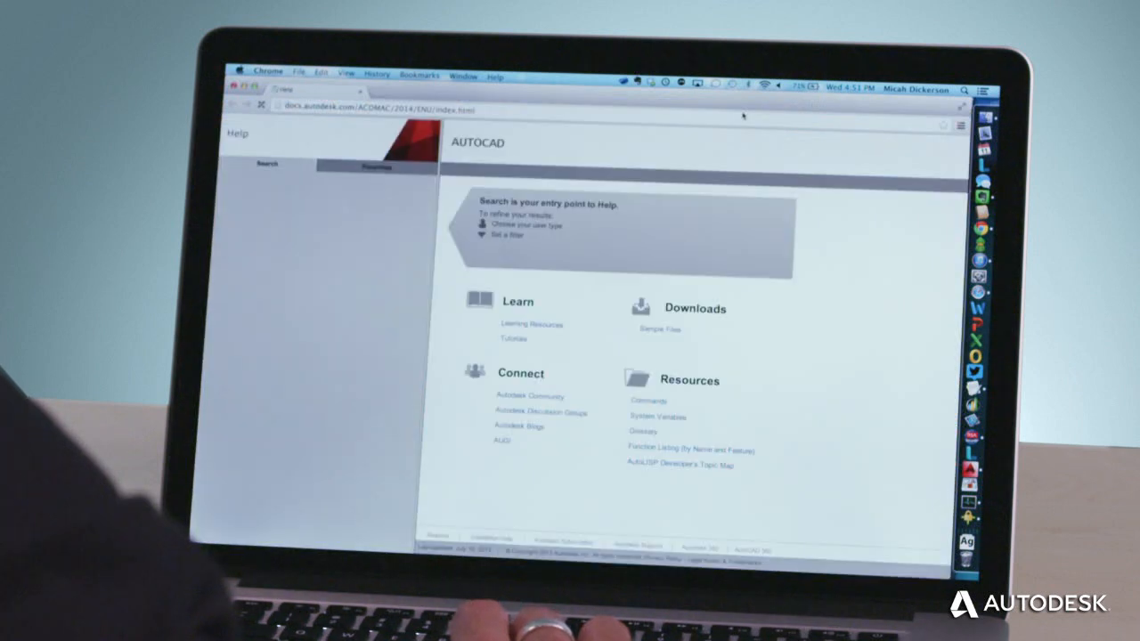
text(et)
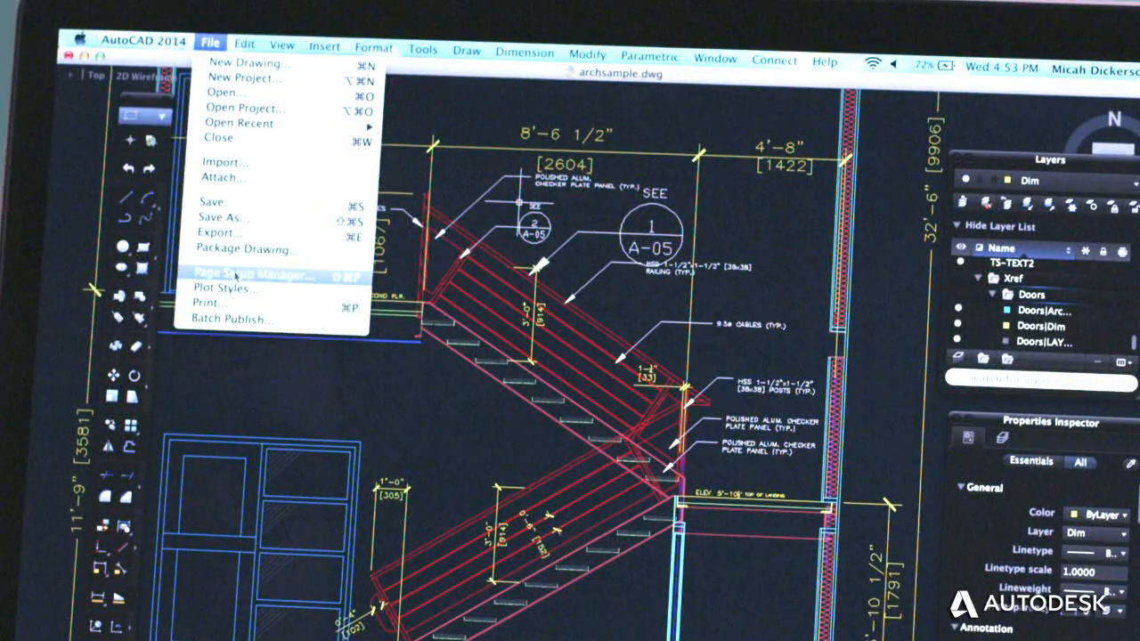
click(208, 303)
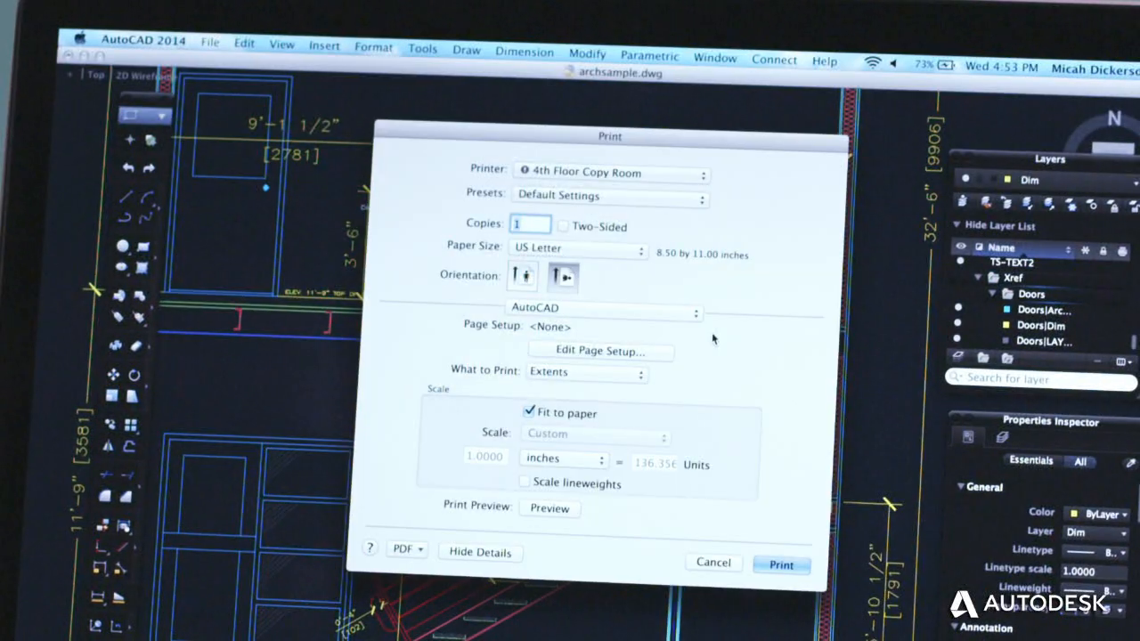